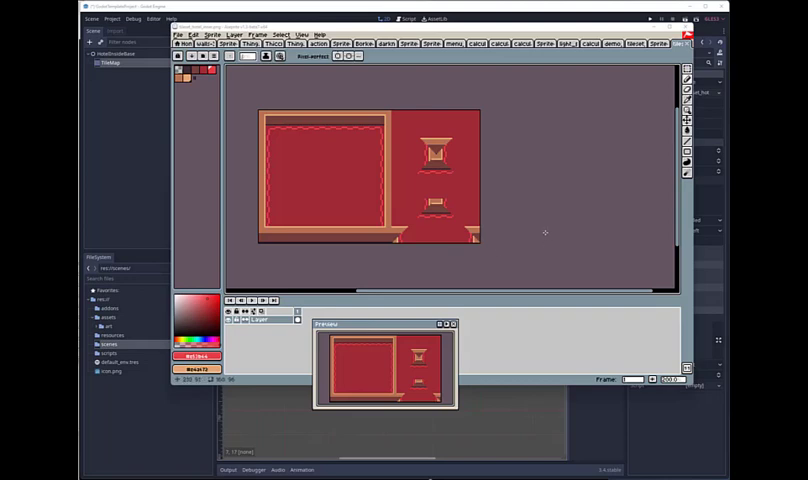
{"action": "mouse_move", "coordinate": [528, 228]}
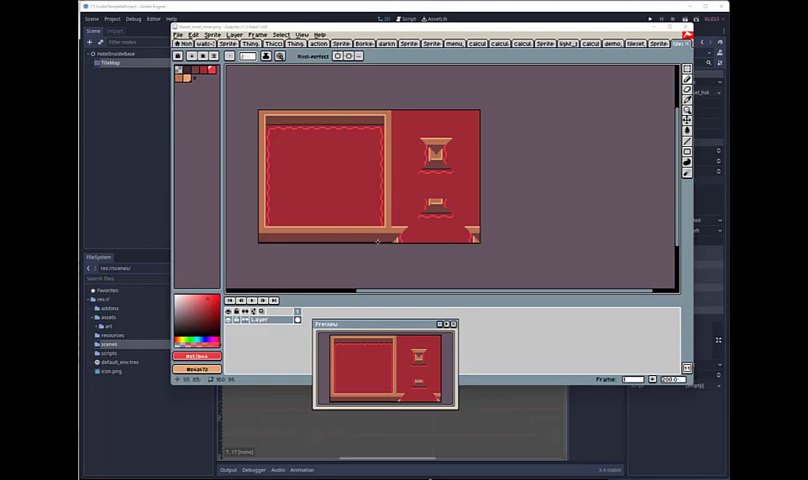
{"action": "mouse_move", "coordinate": [462, 188]}
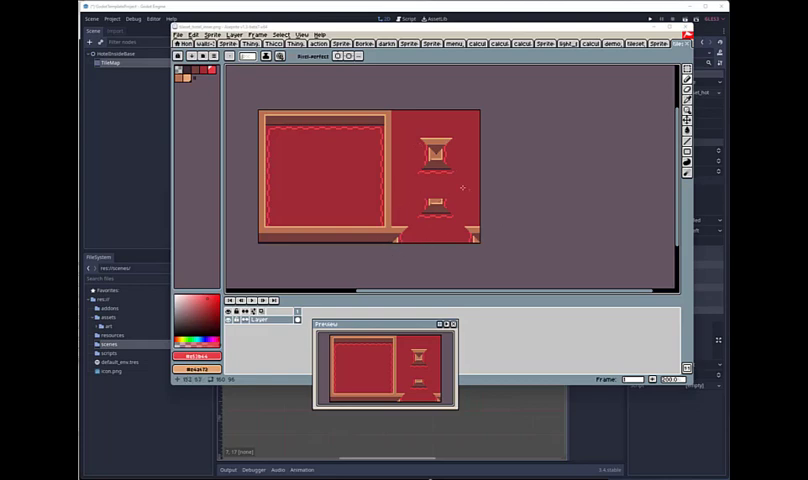
{"action": "mouse_move", "coordinate": [502, 218]}
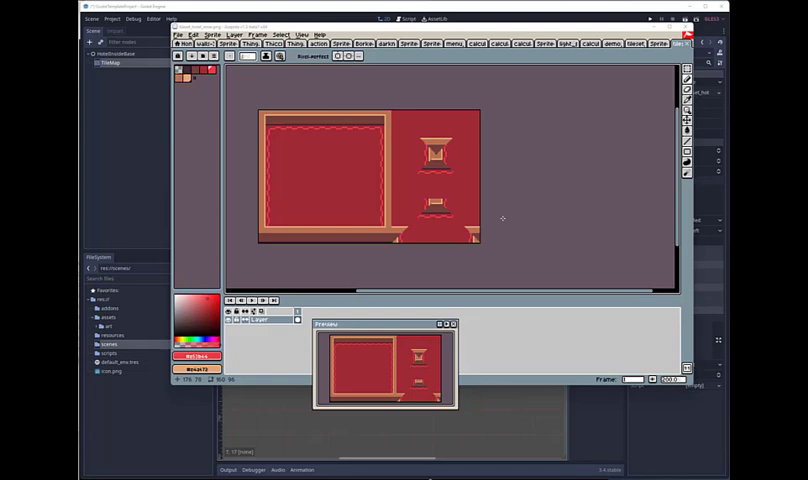
{"action": "mouse_move", "coordinate": [474, 194]}
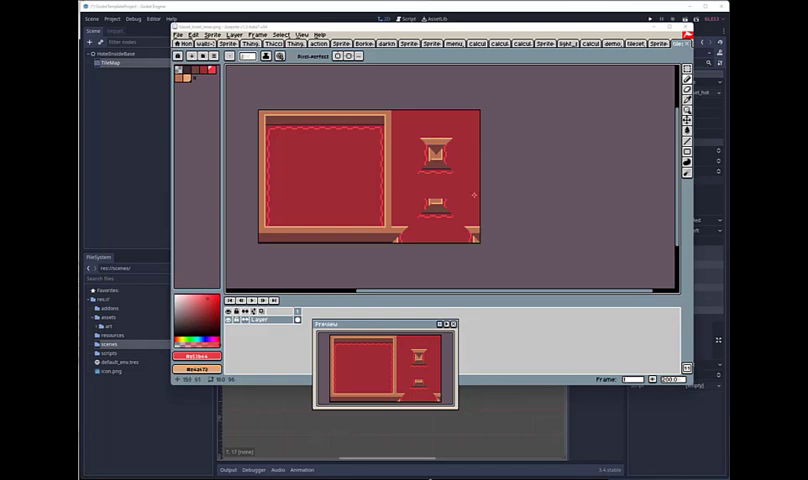
{"action": "mouse_move", "coordinate": [402, 266]}
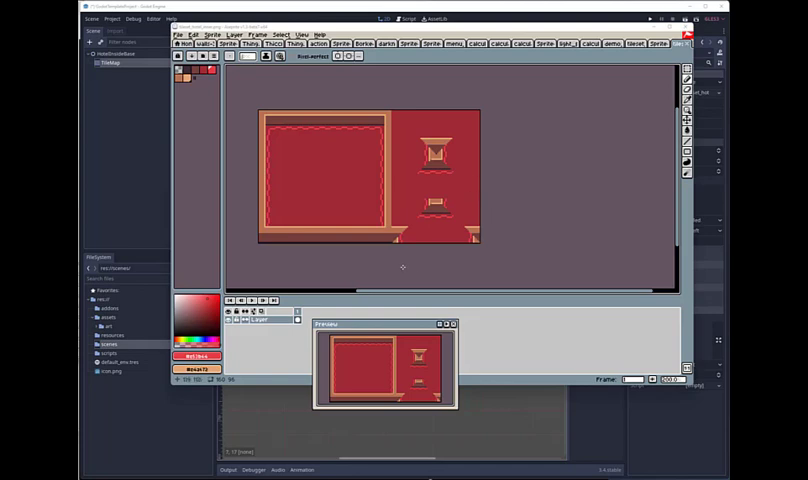
Magnify the sconce-and-shelf wall tile in Aseprite beside the Godot tilemap for comparison
{"action": "right_click", "coordinate": [258, 324]}
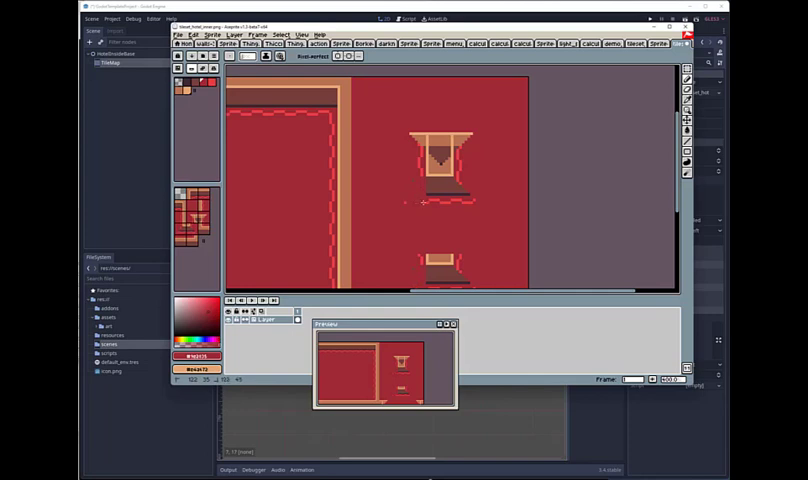
{"action": "mouse_move", "coordinate": [488, 208]}
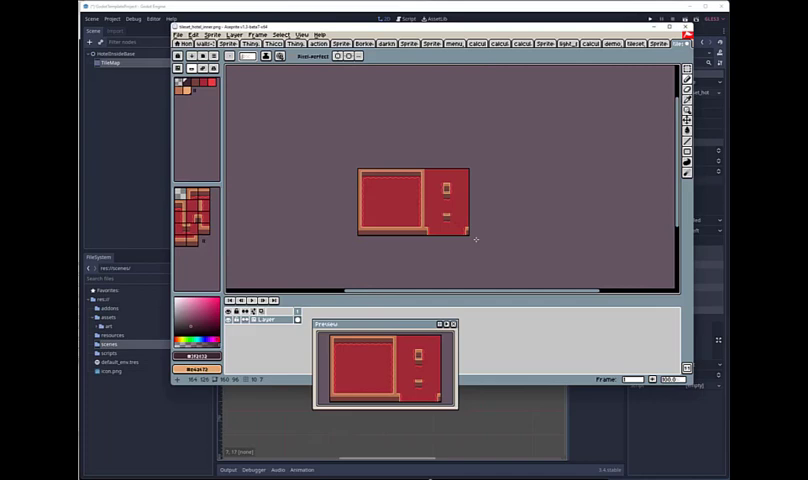
{"action": "mouse_move", "coordinate": [532, 204]}
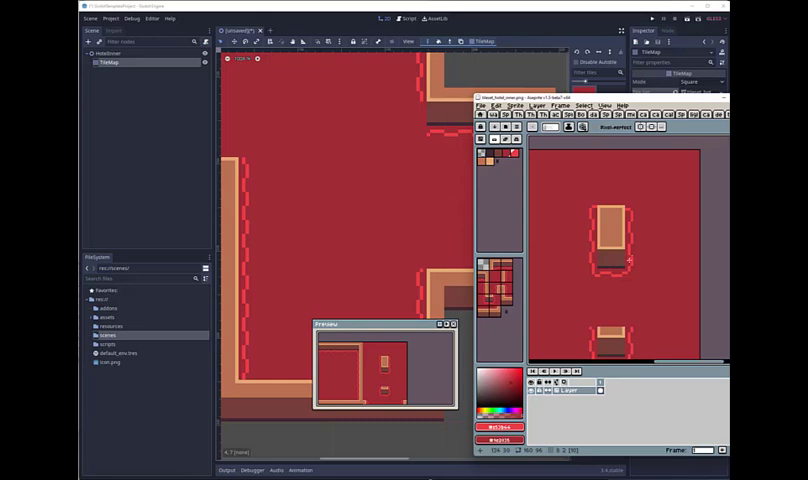
{"action": "mouse_move", "coordinate": [630, 278]}
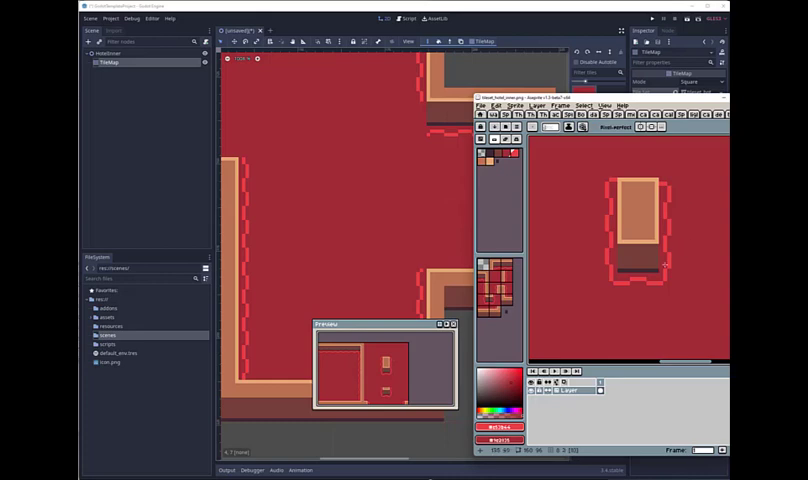
{"action": "mouse_move", "coordinate": [672, 188]}
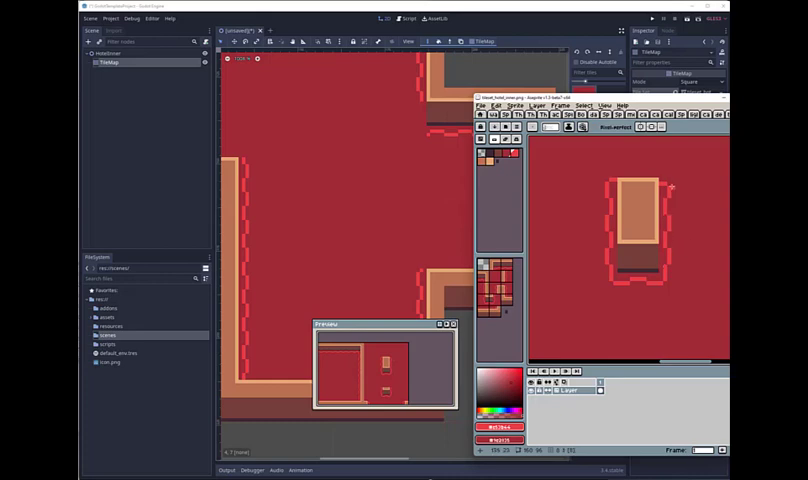